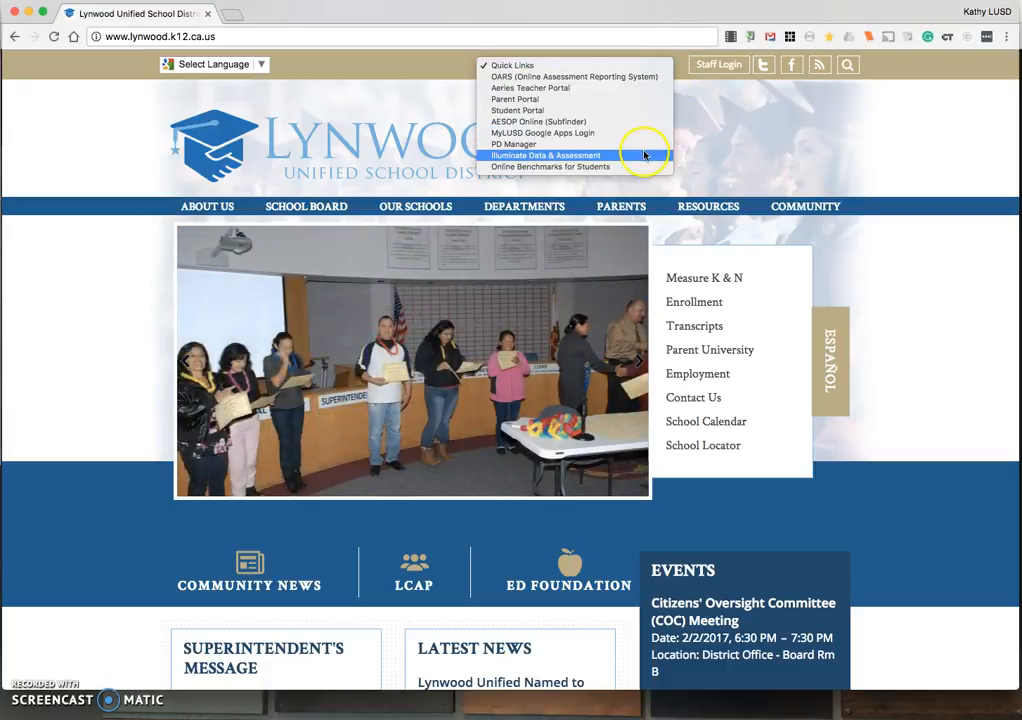
# Step: Sign in to the Lynwood Unified Illuminate site with Google from the district Quick Links
pyautogui.click(548, 156)
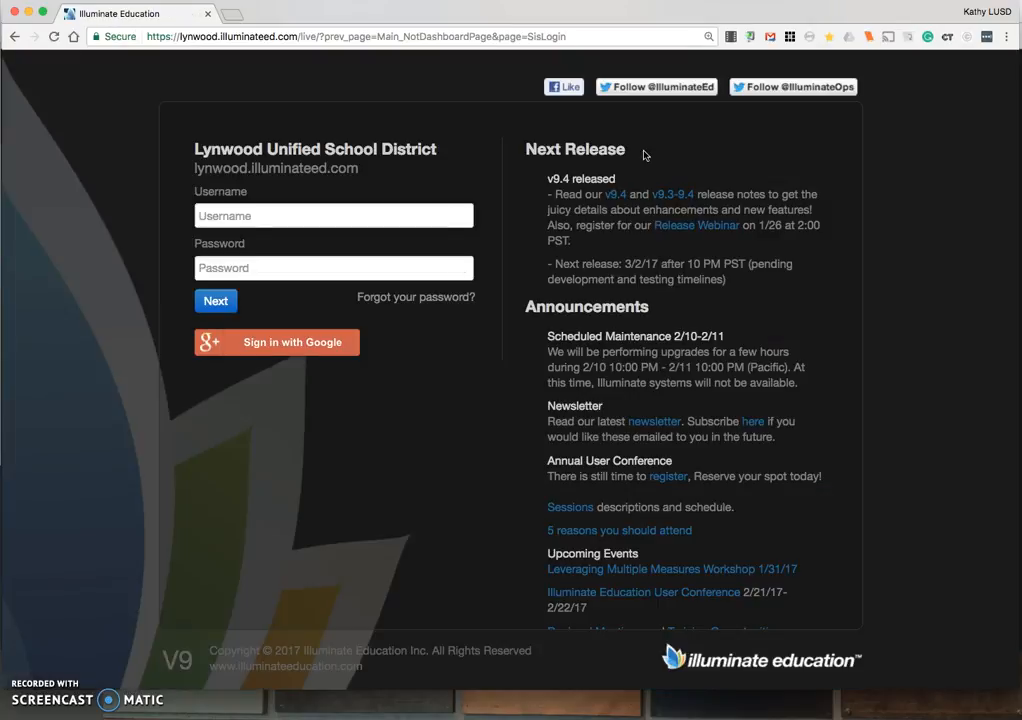
pyautogui.moveTo(220, 112)
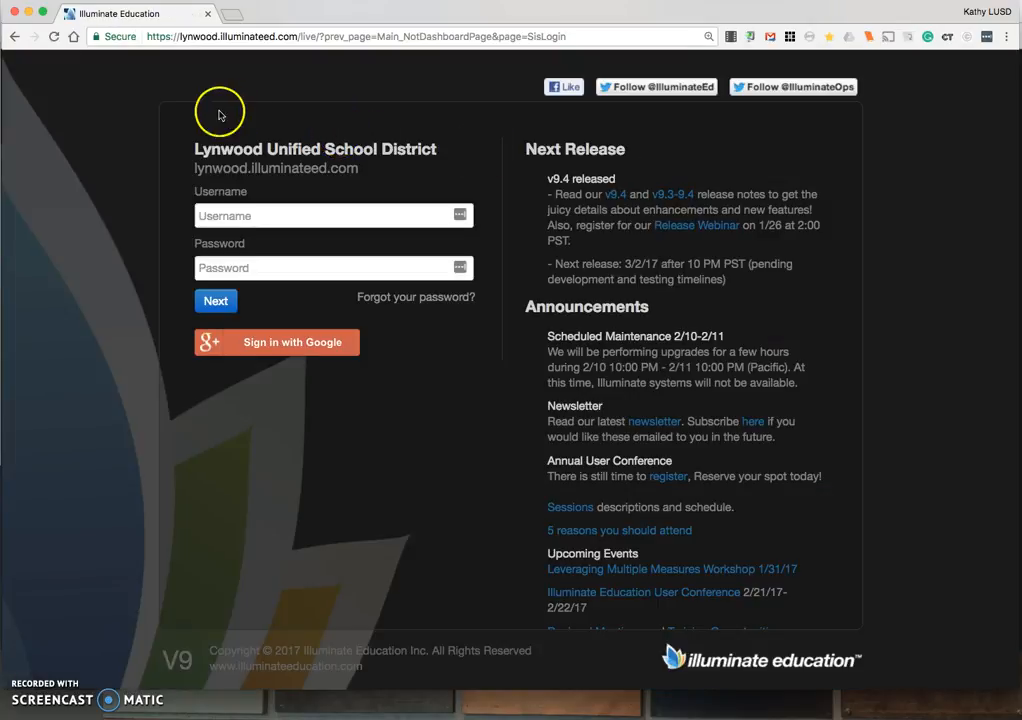
pyautogui.moveTo(208, 36)
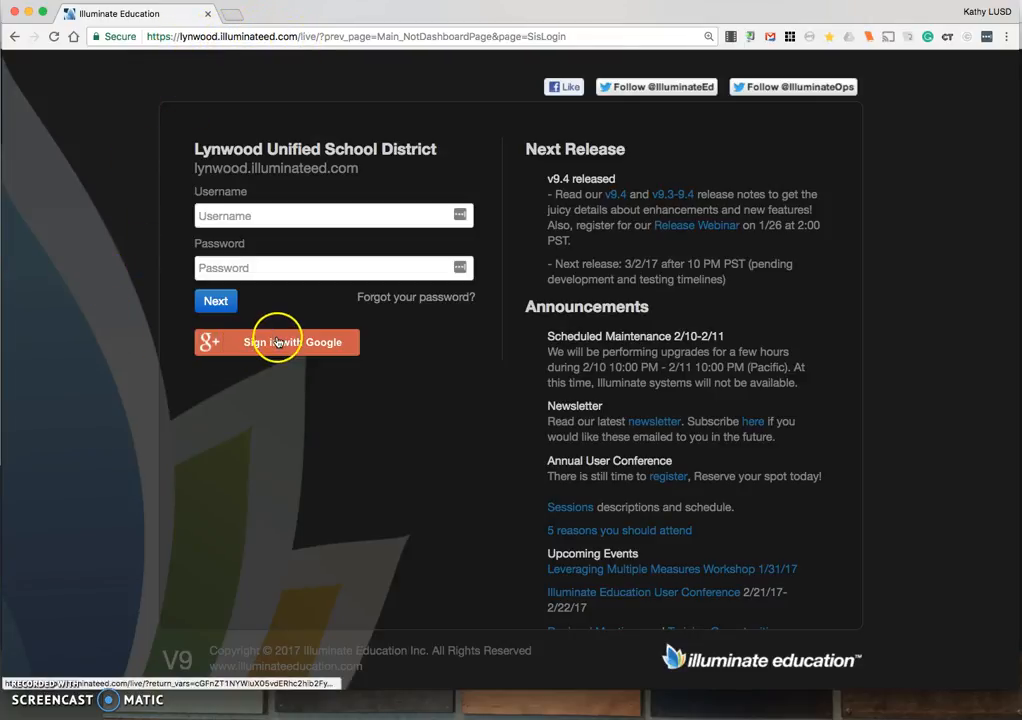
pyautogui.click(276, 342)
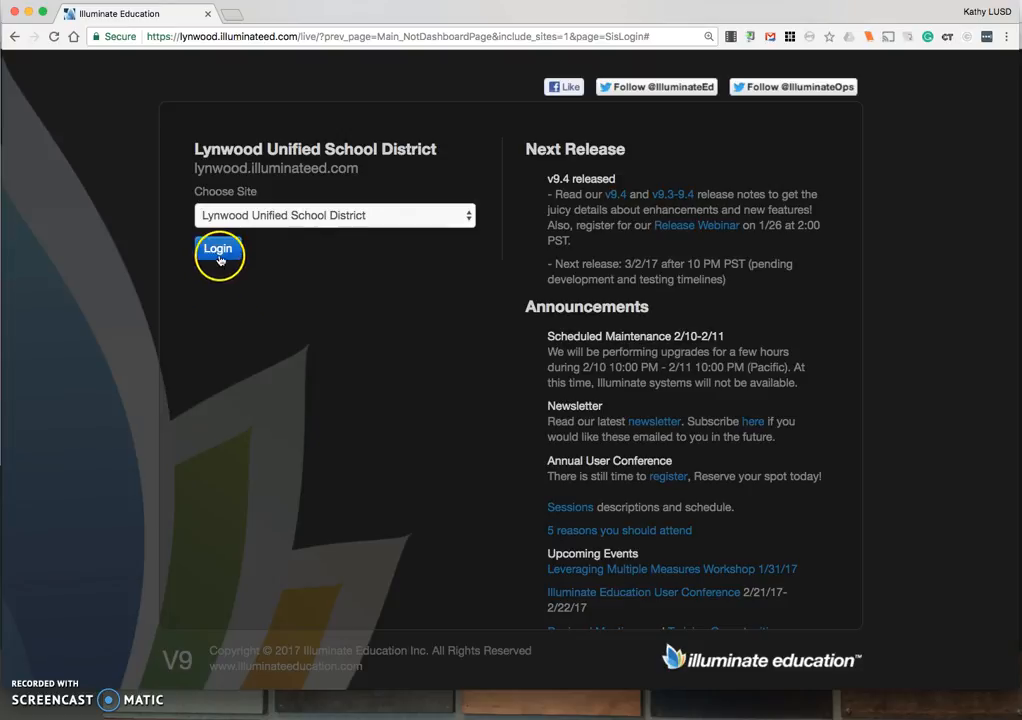
pyautogui.click(218, 248)
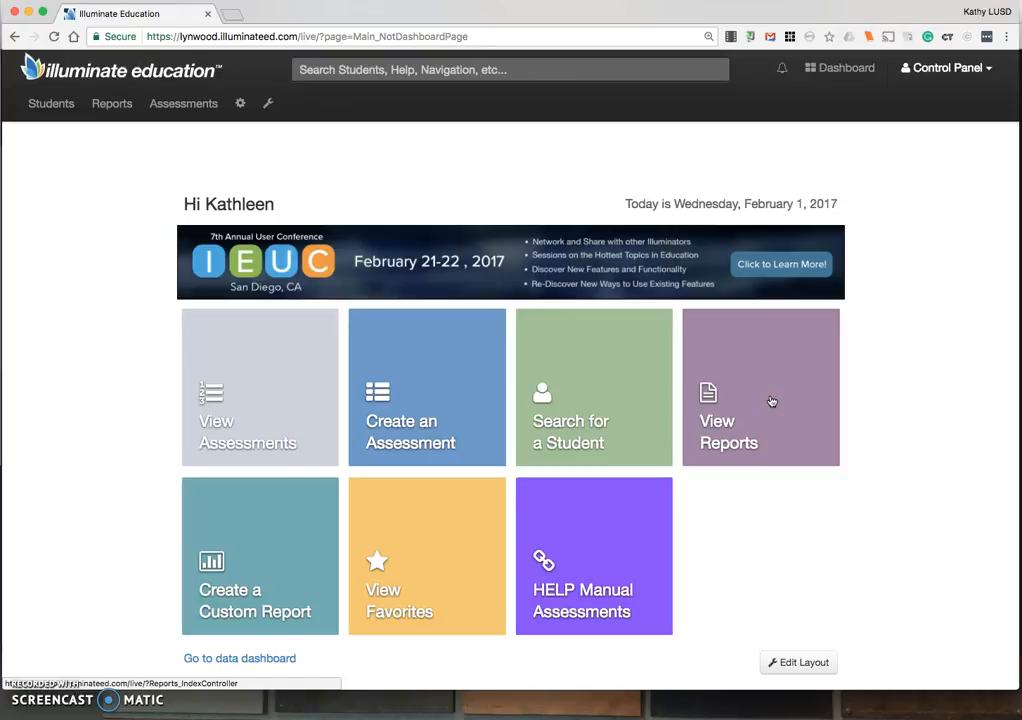
# Step: View the reports list, clear the CELDT tag filter and search report names for 'Form'
pyautogui.click(760, 388)
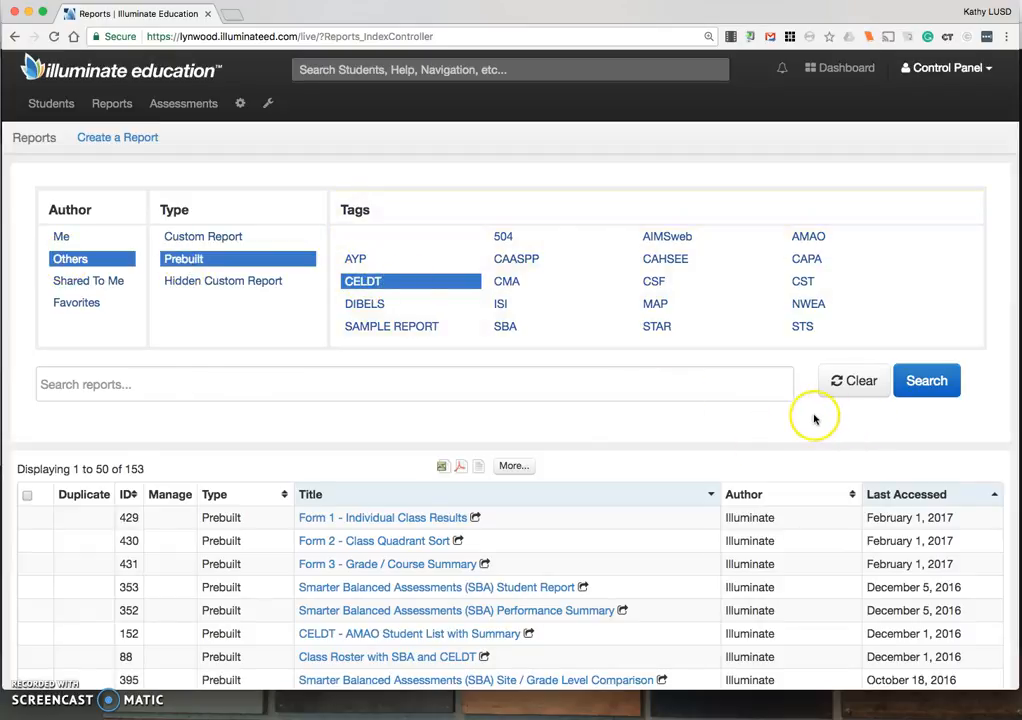
pyautogui.click(852, 380)
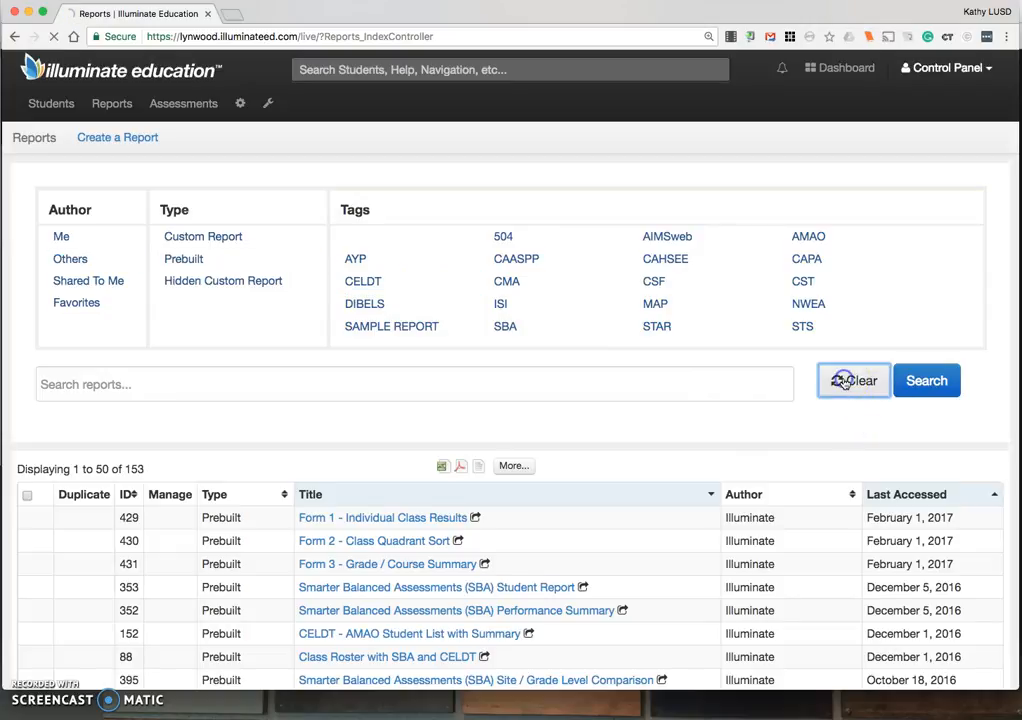
pyautogui.click(852, 380)
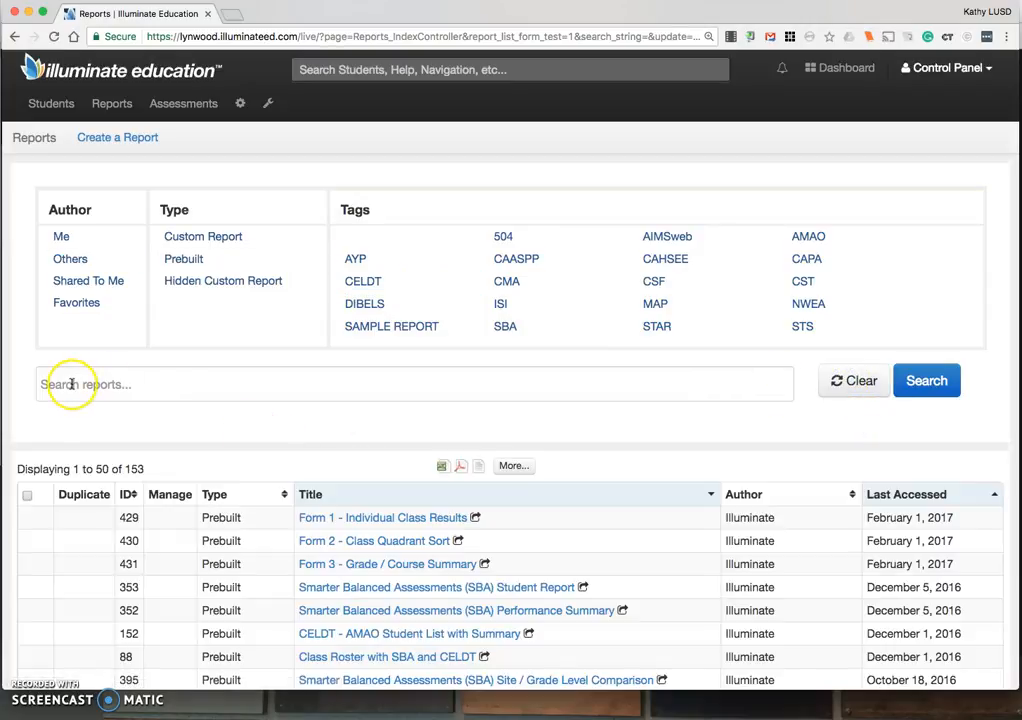
pyautogui.write('Form')
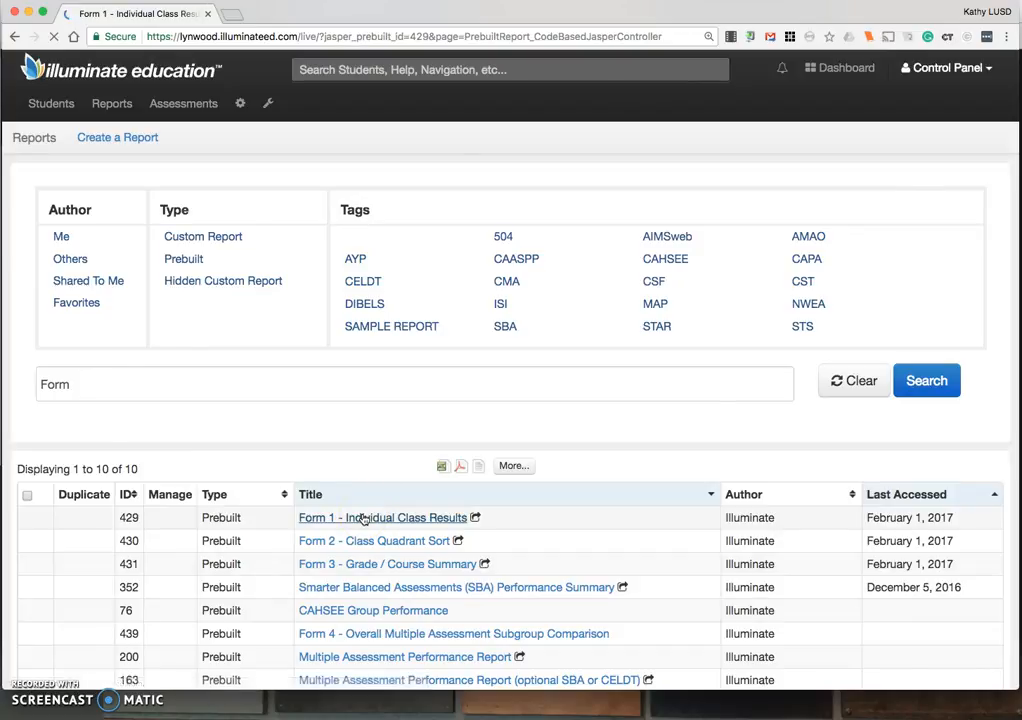
# Step: Set the Form 1 - Individual Class Results assessment to #12825 LUSD Grade 4 ELA Unit 3 2016-2017
pyautogui.click(384, 516)
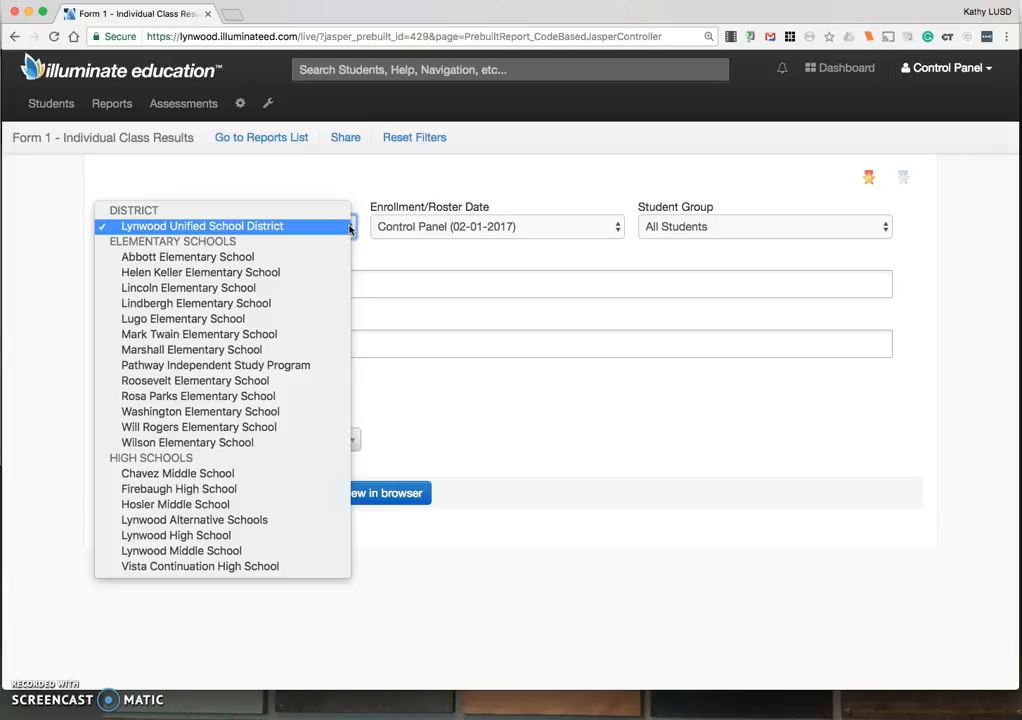
pyautogui.moveTo(188, 256)
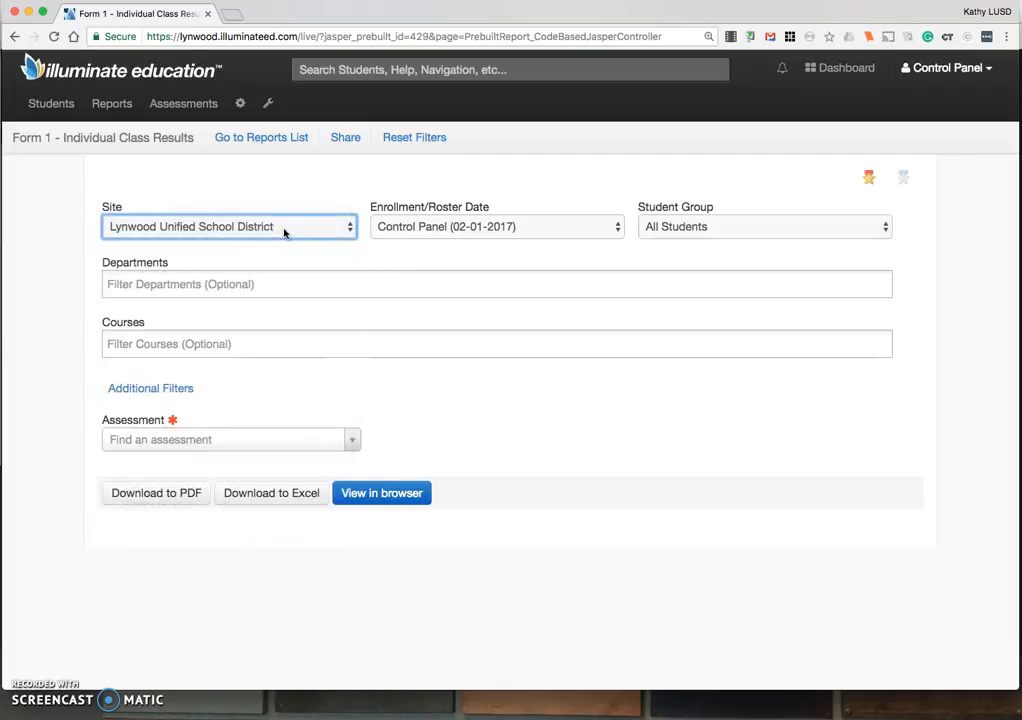
pyautogui.click(230, 440)
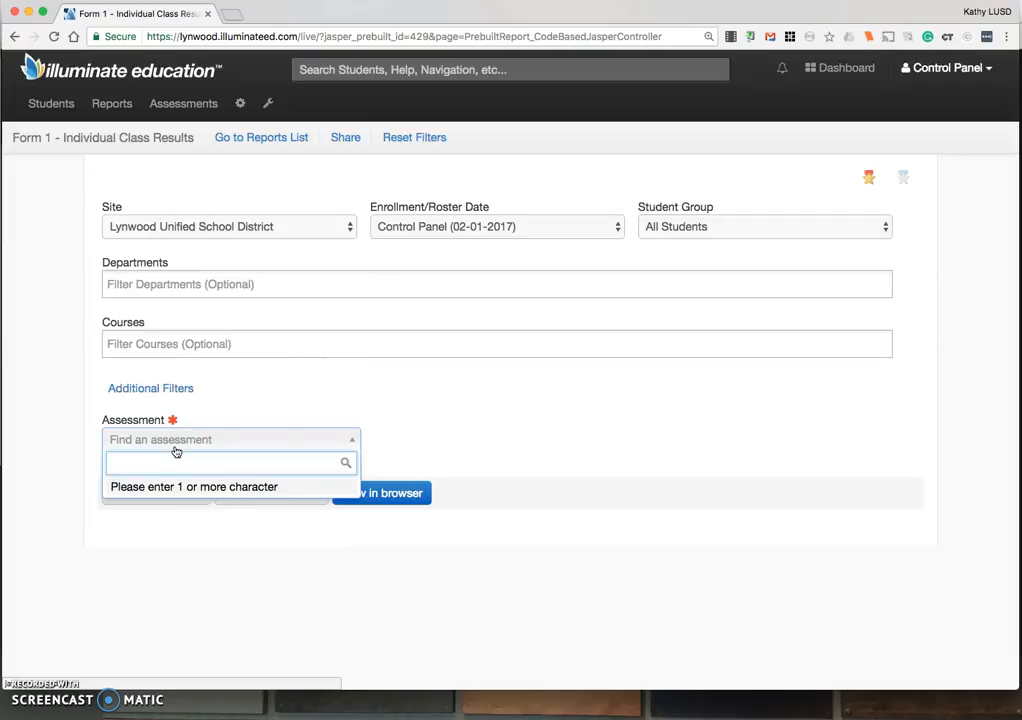
pyautogui.write('LUSD Grade')
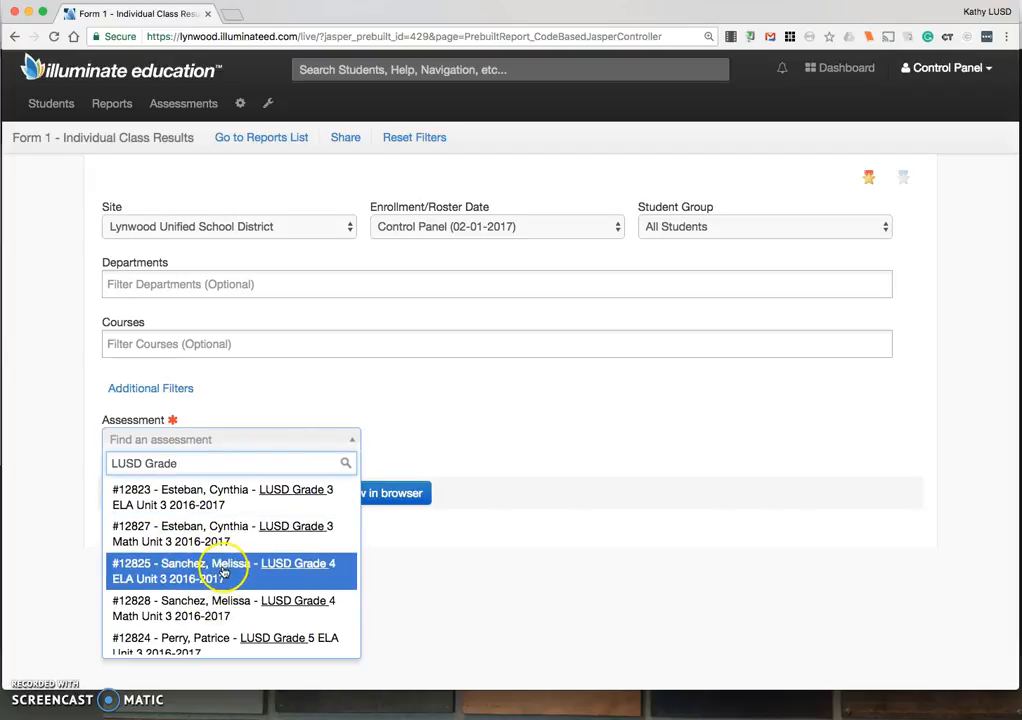
pyautogui.click(224, 570)
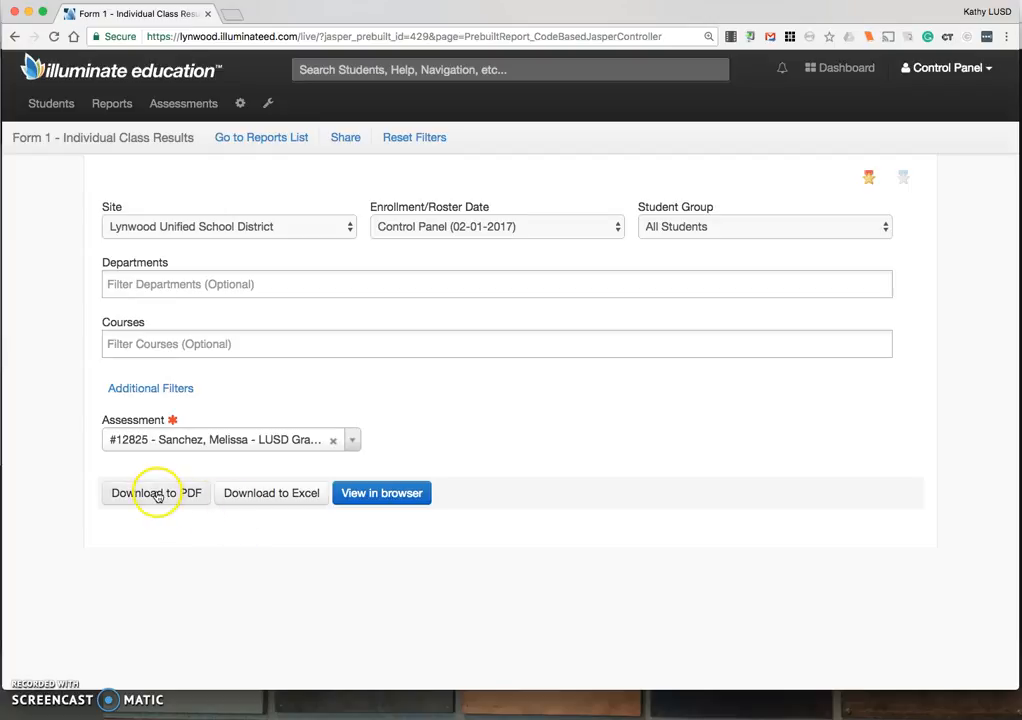
# Step: Generate the class results report as a PDF, download the finished file and return to the reports list
pyautogui.click(156, 492)
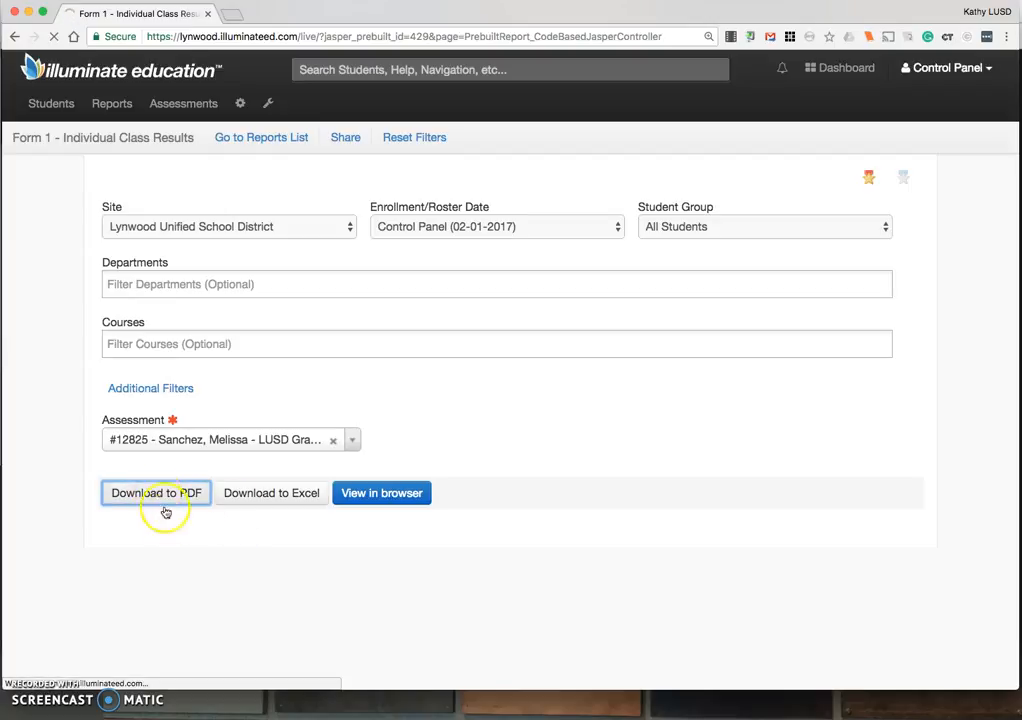
pyautogui.click(156, 492)
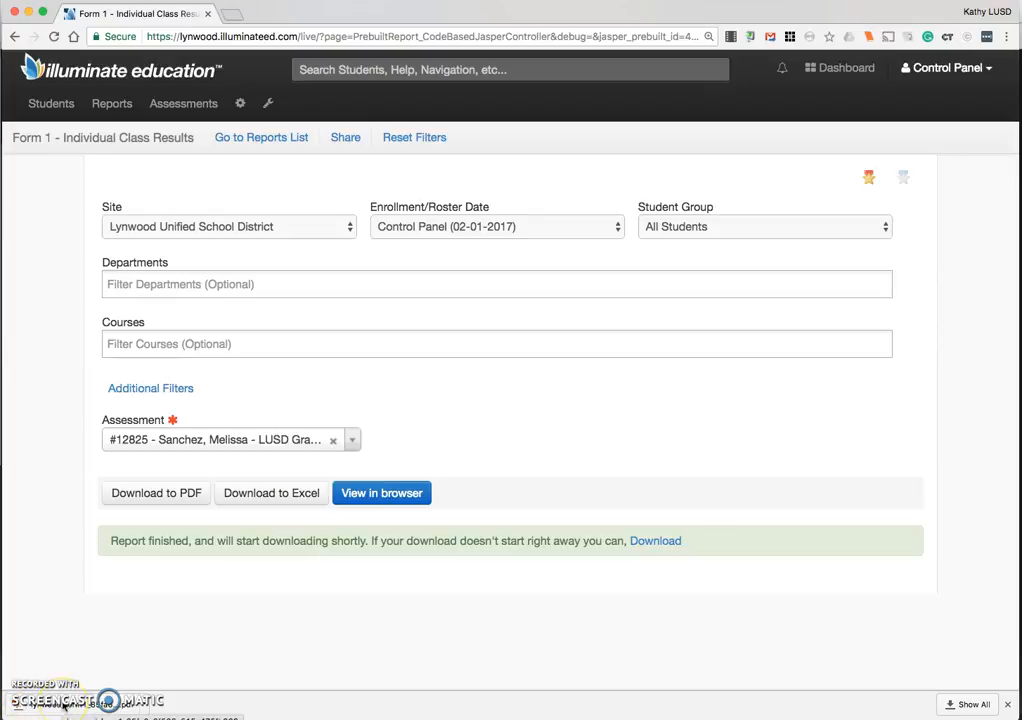
pyautogui.click(380, 492)
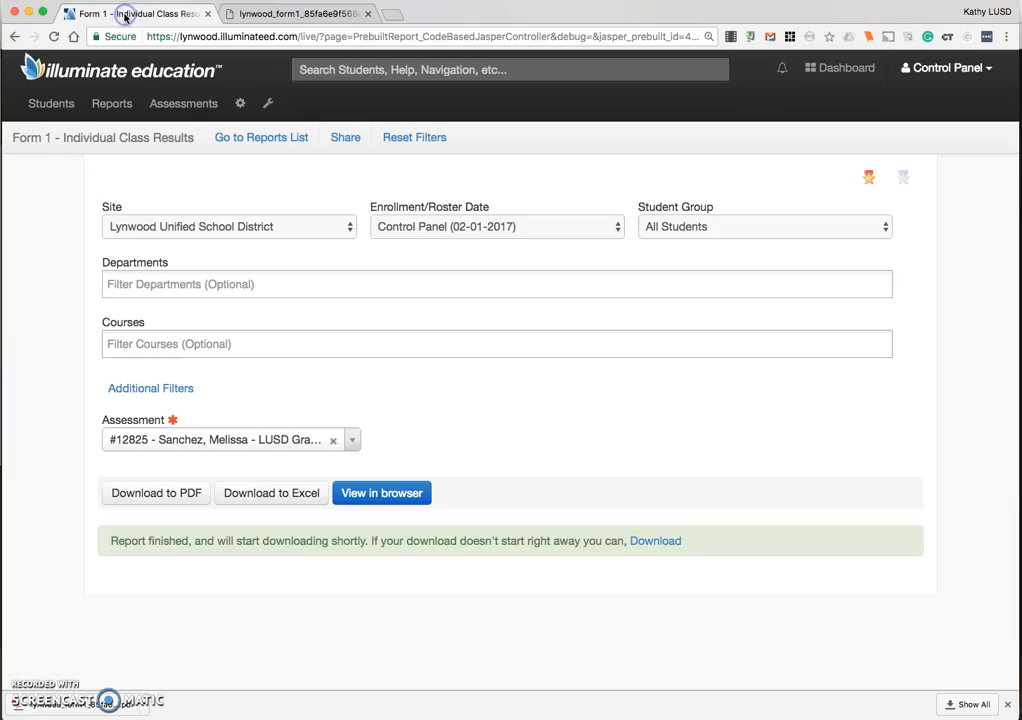
pyautogui.moveTo(208, 420)
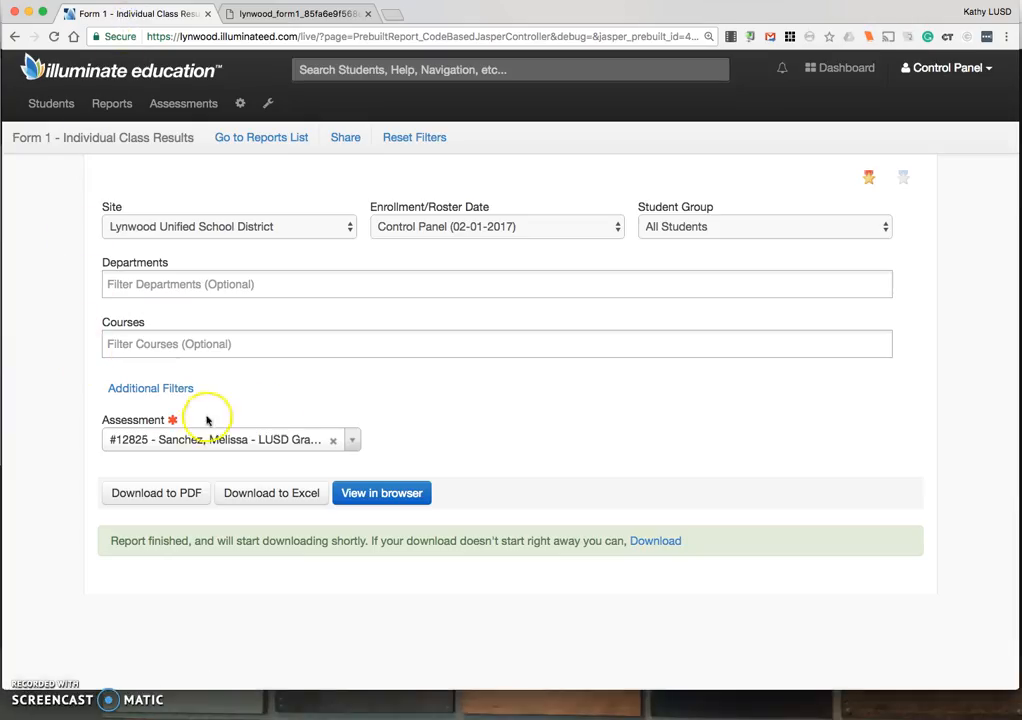
pyautogui.moveTo(220, 178)
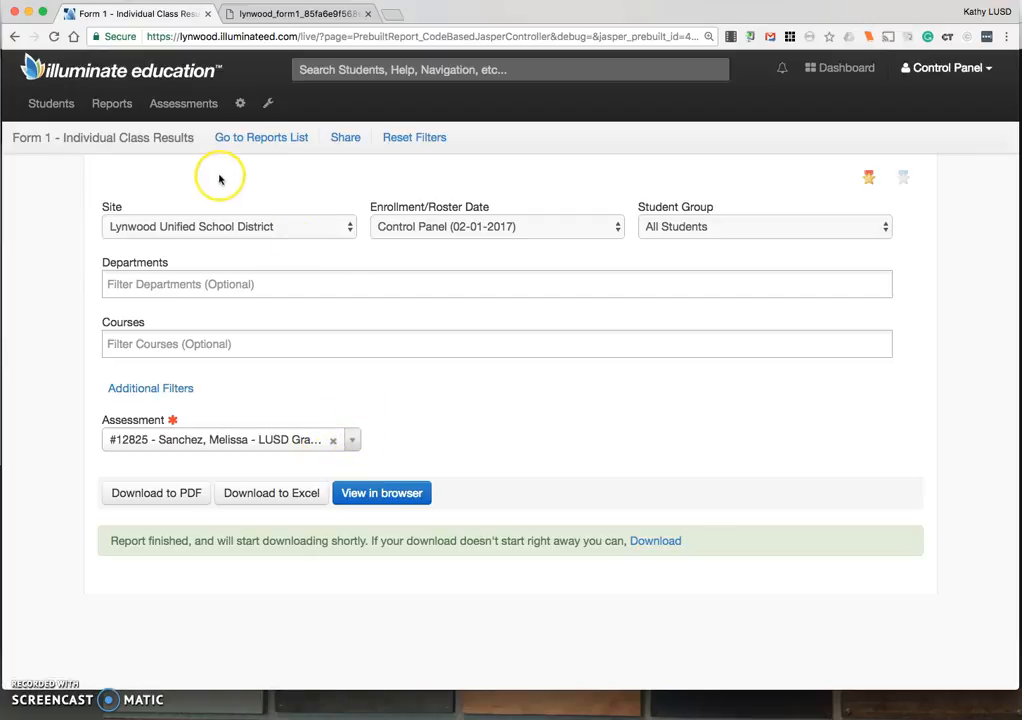
pyautogui.click(260, 136)
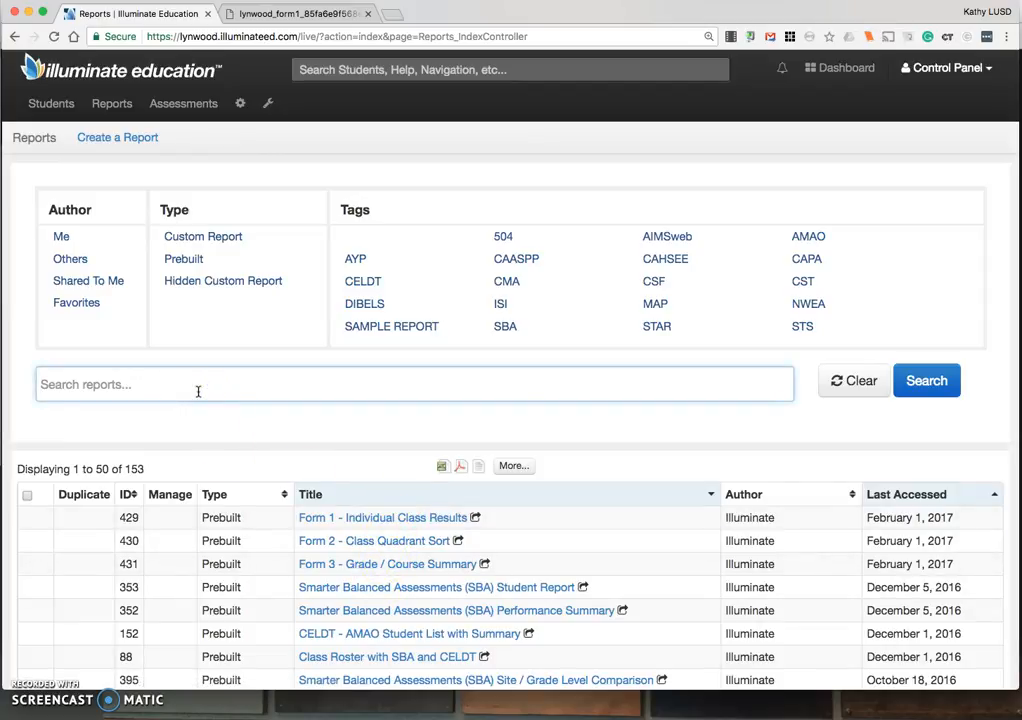
# Step: Search the reports list for 'form' again, showing 10 matching reports
pyautogui.write('form')
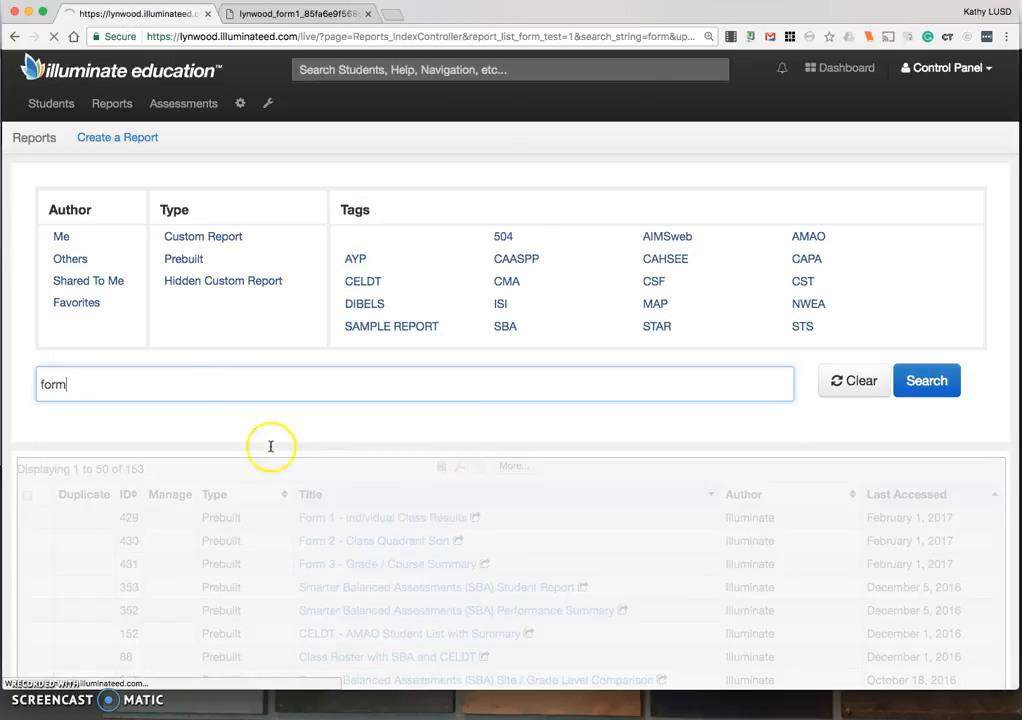
pyautogui.click(924, 380)
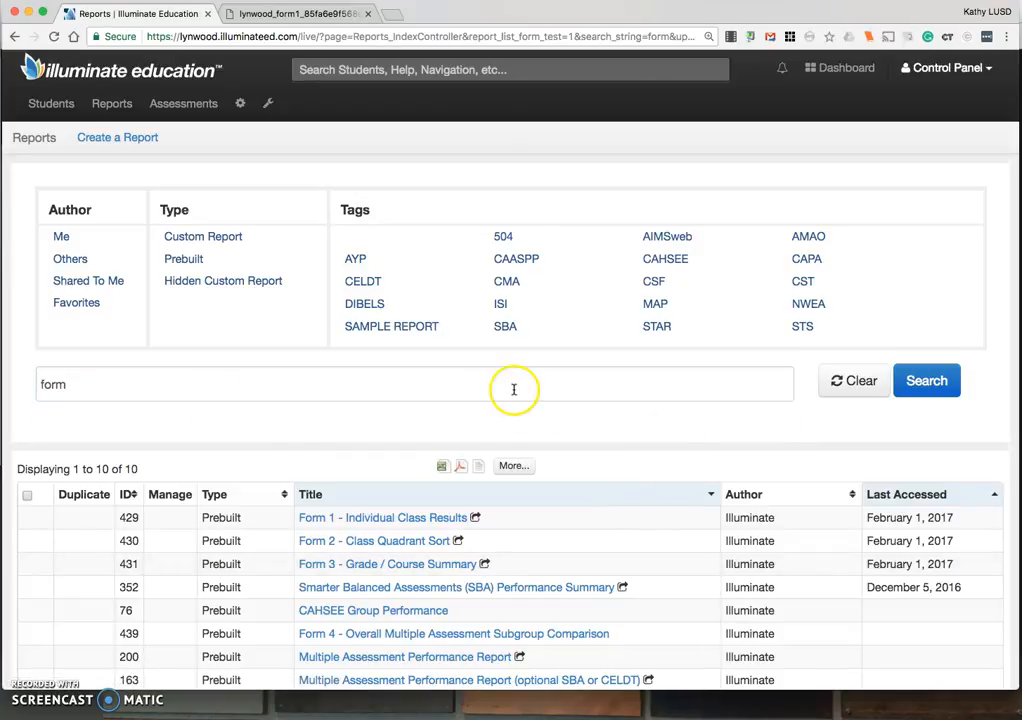
pyautogui.moveTo(376, 390)
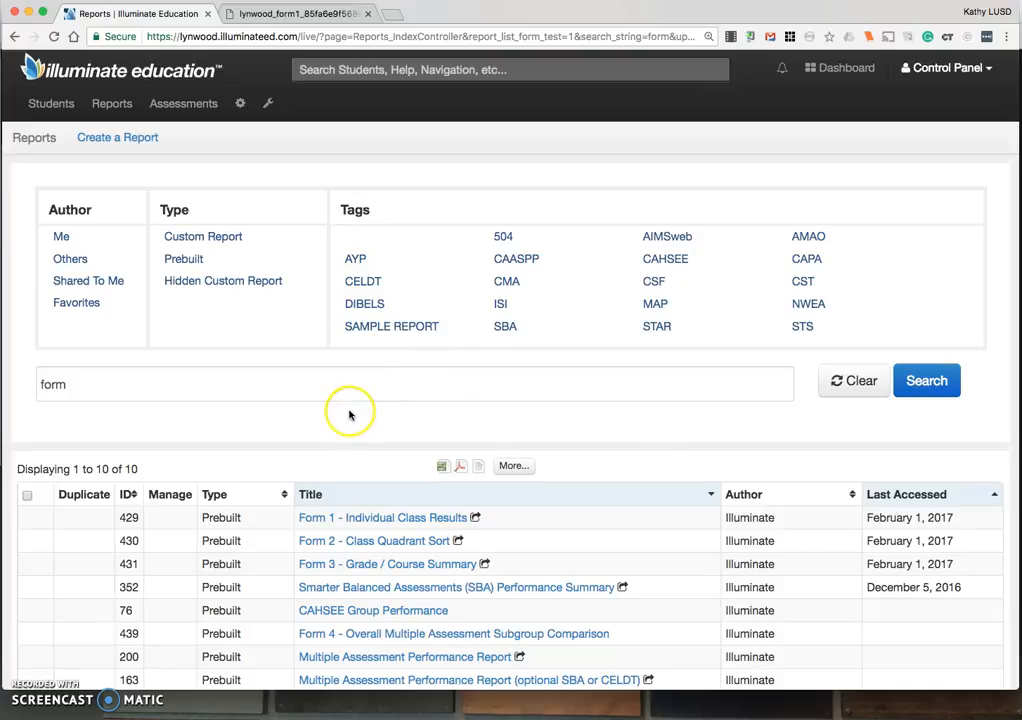
pyautogui.moveTo(152, 444)
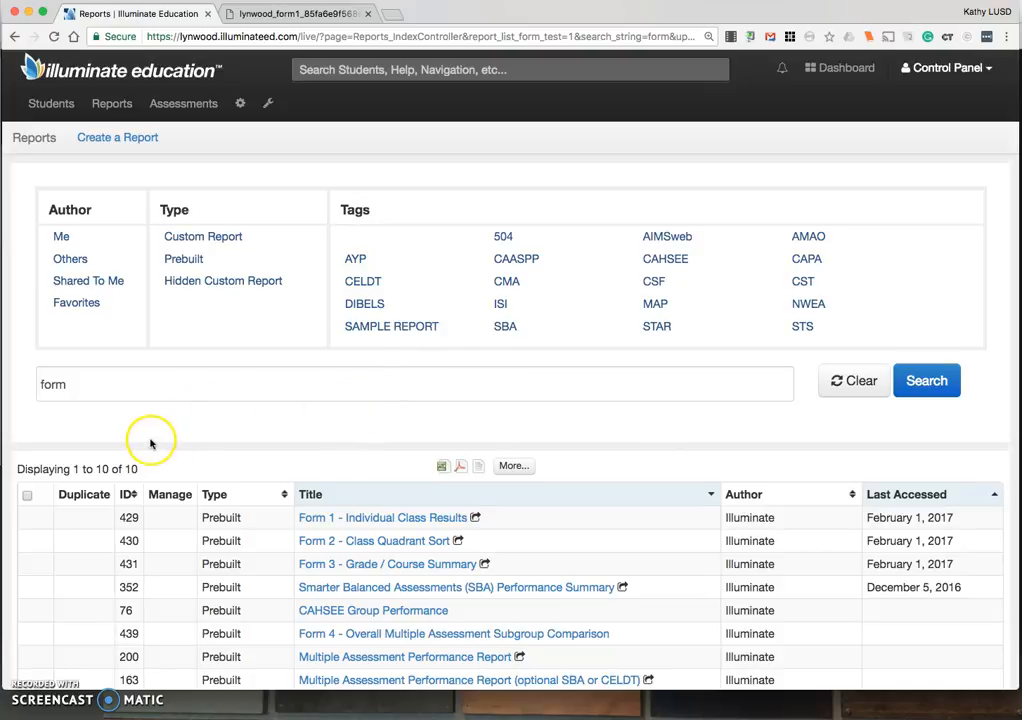